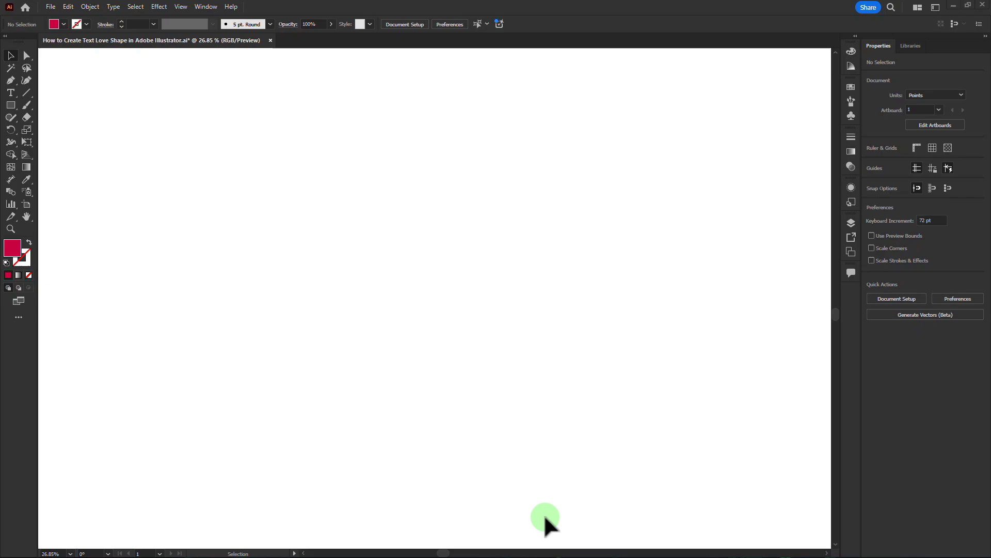
mouse_move(434, 209)
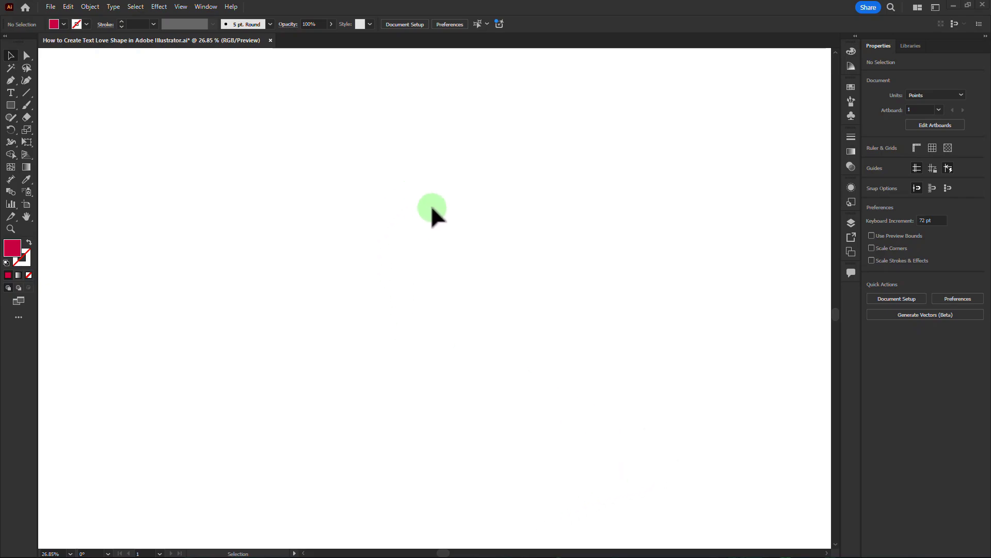
mouse_move(540, 212)
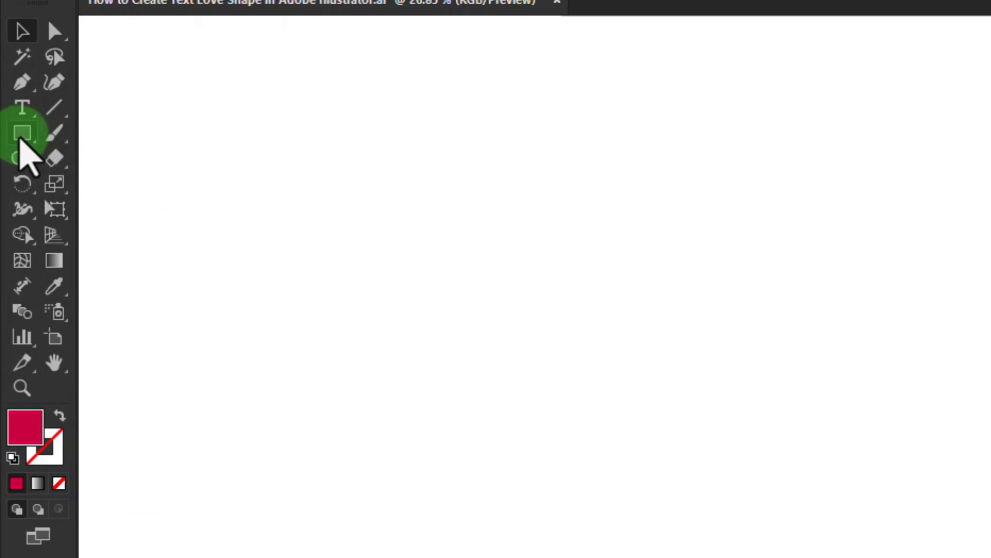
Choose the Rectangle Tool from the shape tools flyout
left_click(23, 133)
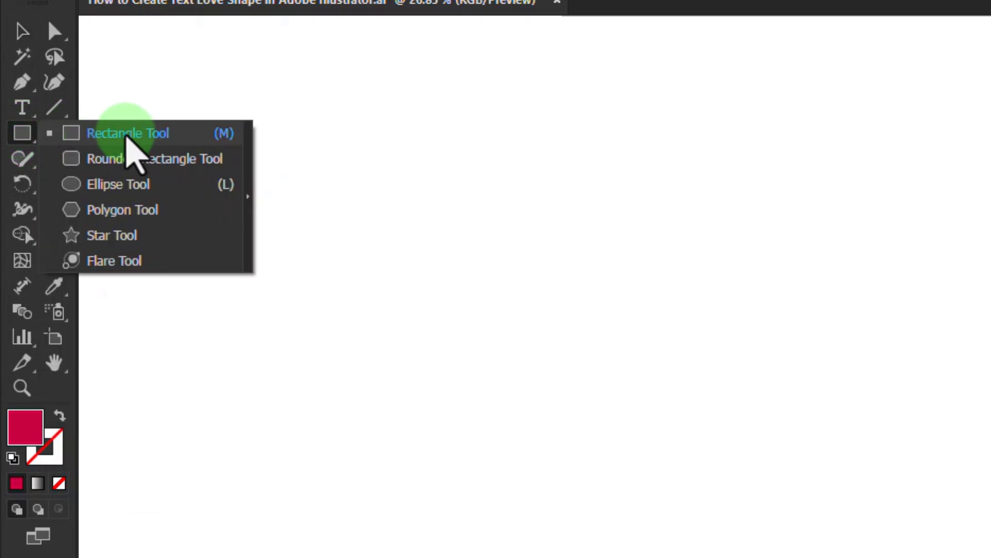
left_click(128, 133)
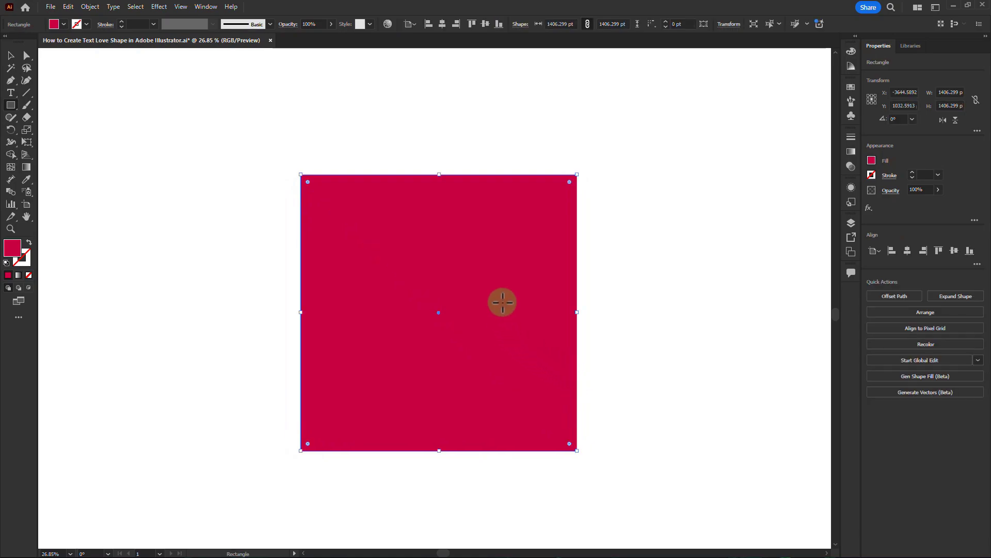
mouse_move(577, 169)
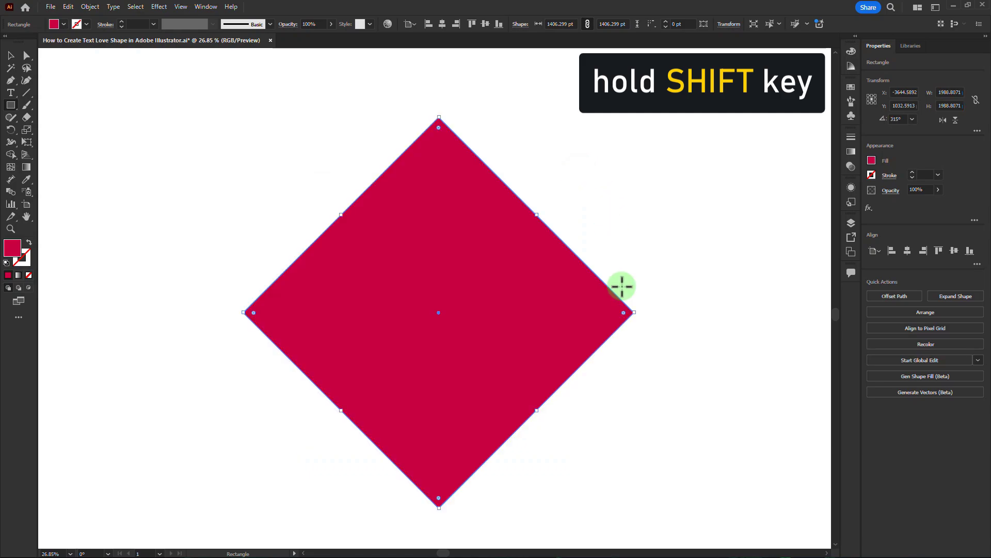
mouse_move(48, 98)
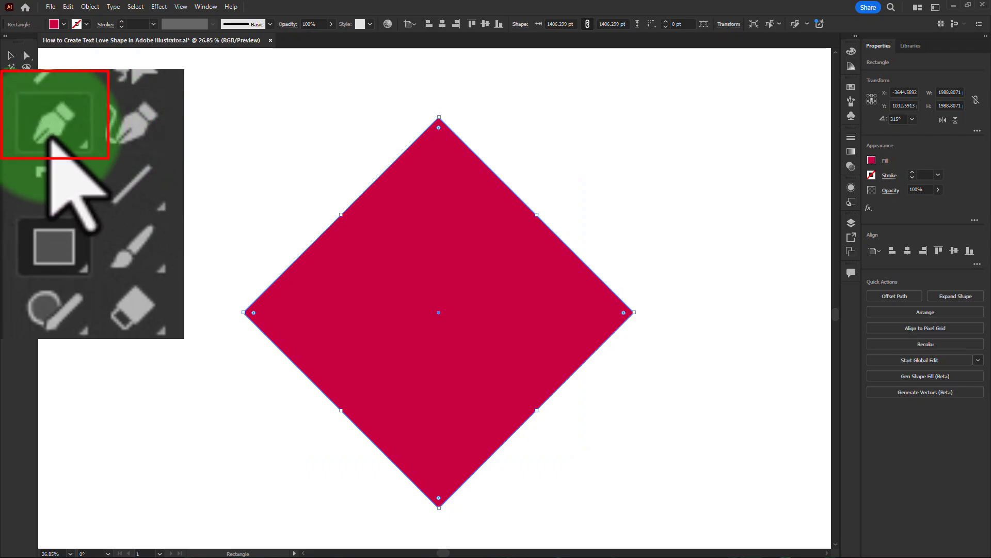
Choose the Anchor Point Tool from the Pen Tool flyout
left_click(54, 122)
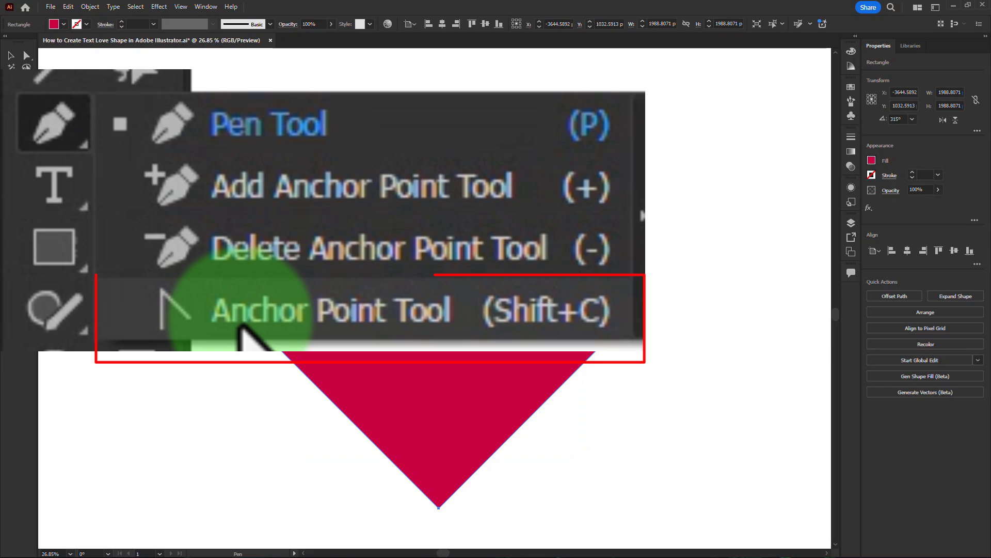
mouse_move(341, 335)
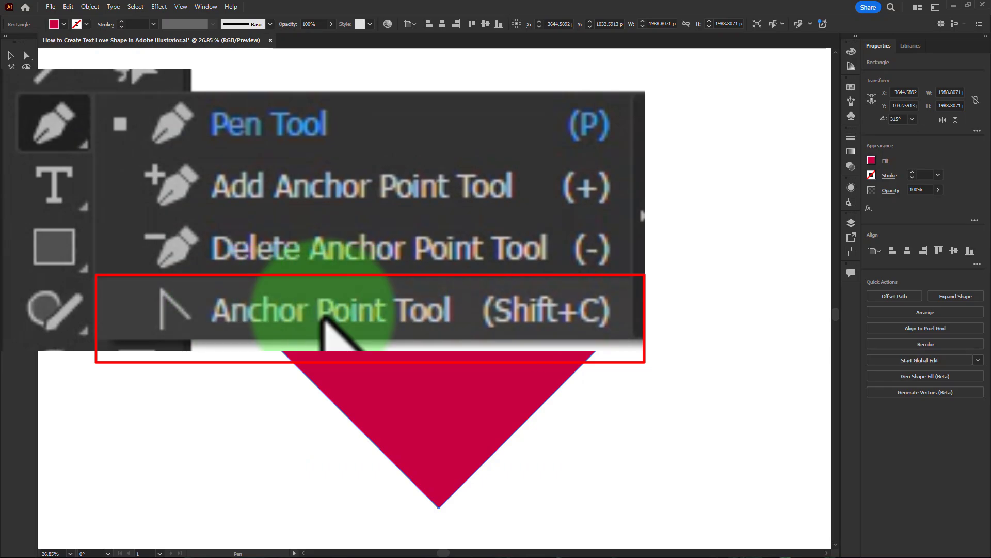
left_click(328, 310)
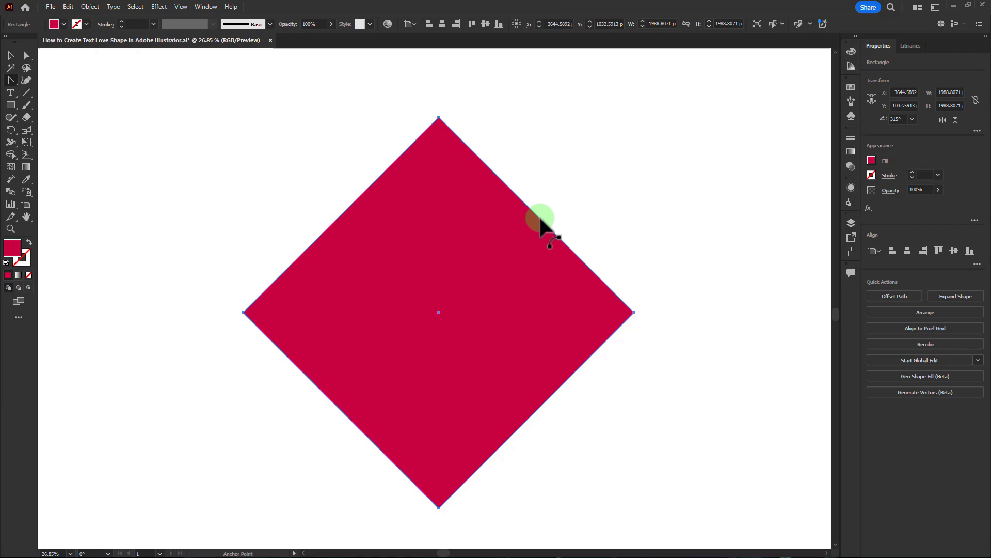
Curve the diamond's upper edges into the heart's rounded lobes
key("shift")
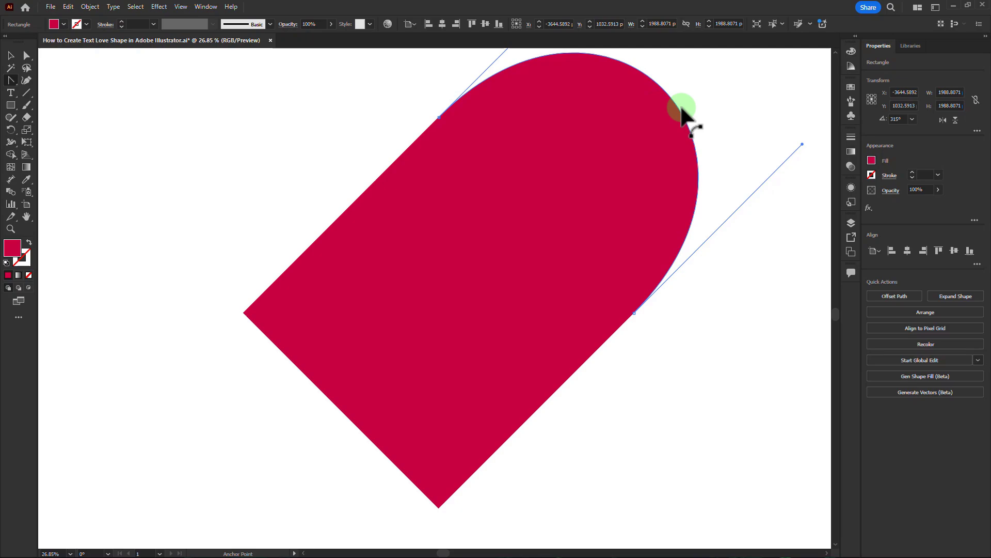
left_click(955, 296)
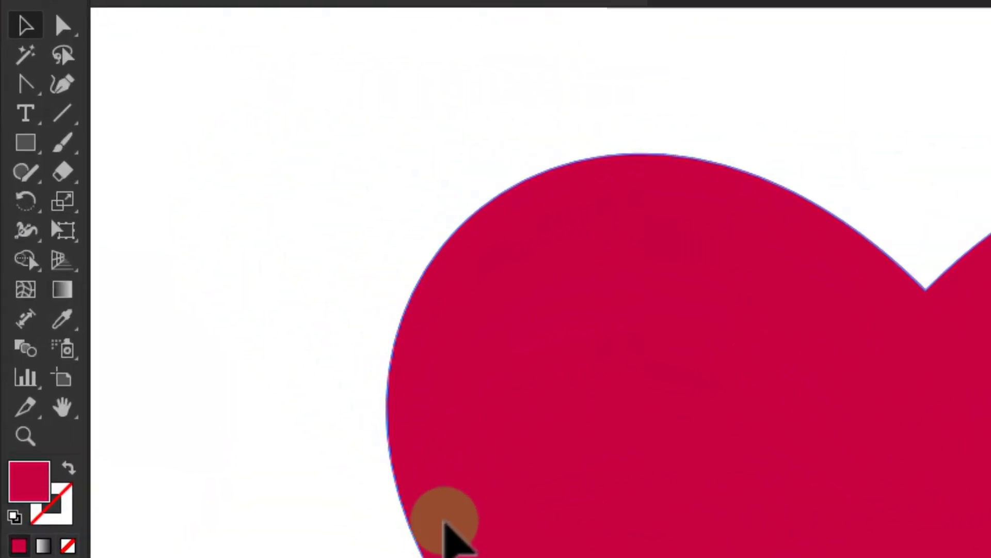
Make area type on the heart path and paste the copied love poem into it
left_click(26, 112)
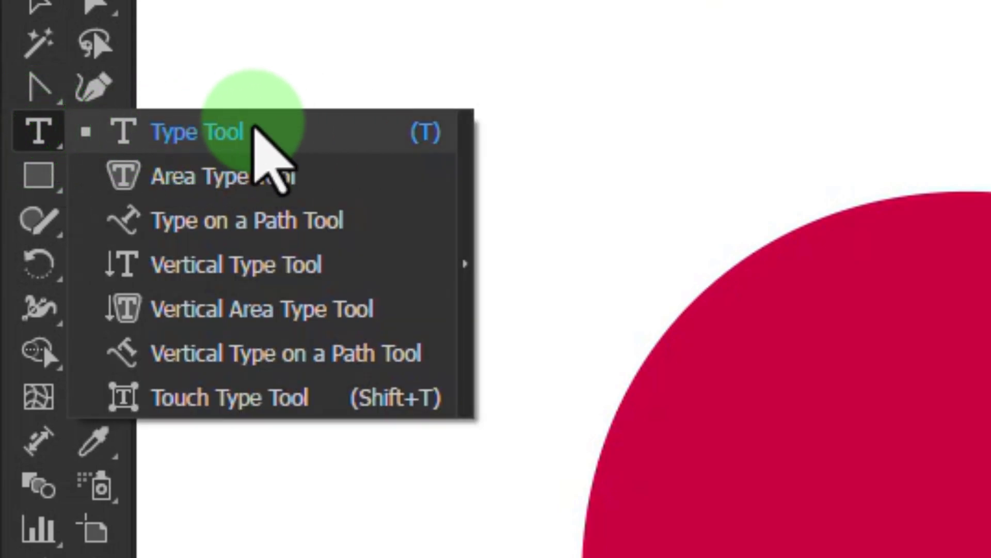
left_click(202, 133)
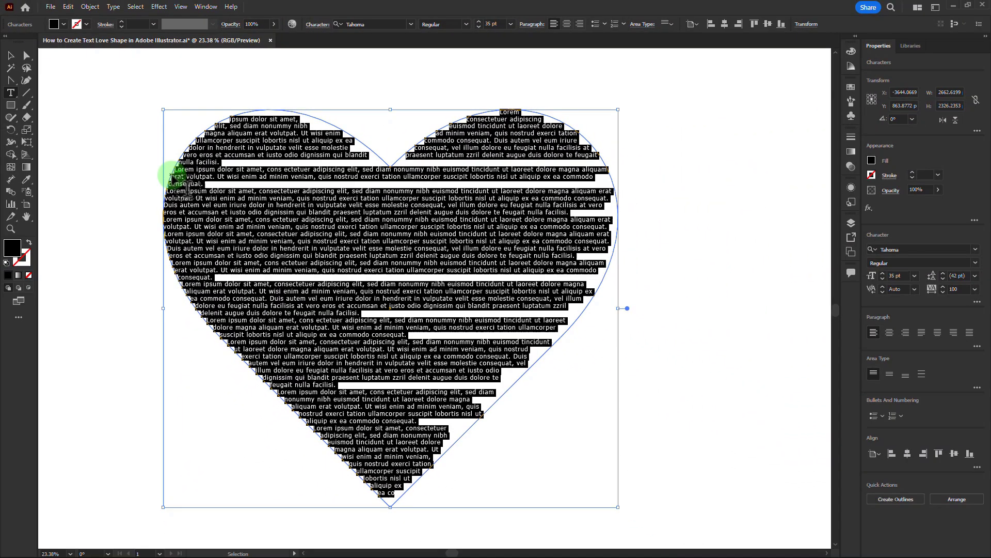
key("ctrl+v")
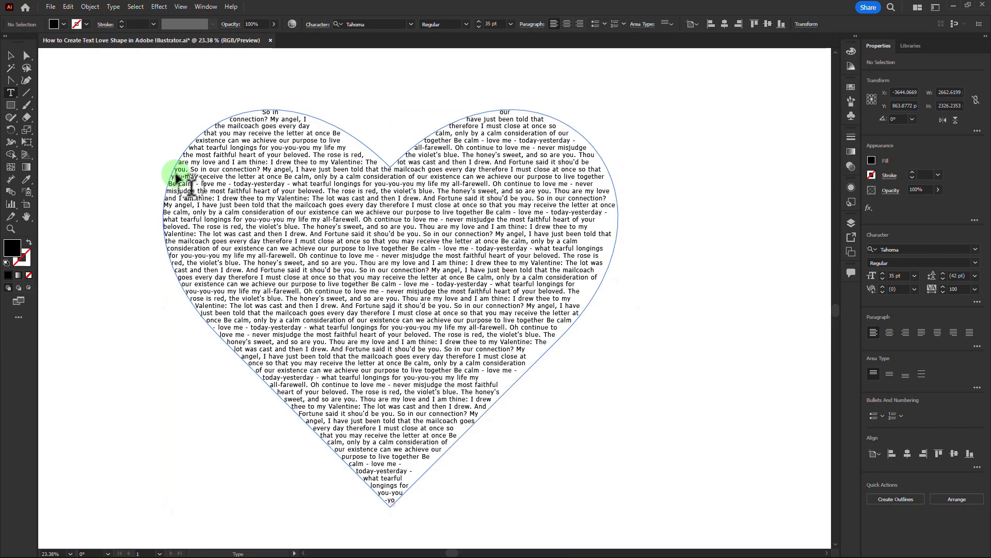
Select all the poem text and set its paragraph alignment to Justify
key("ctrl+a")
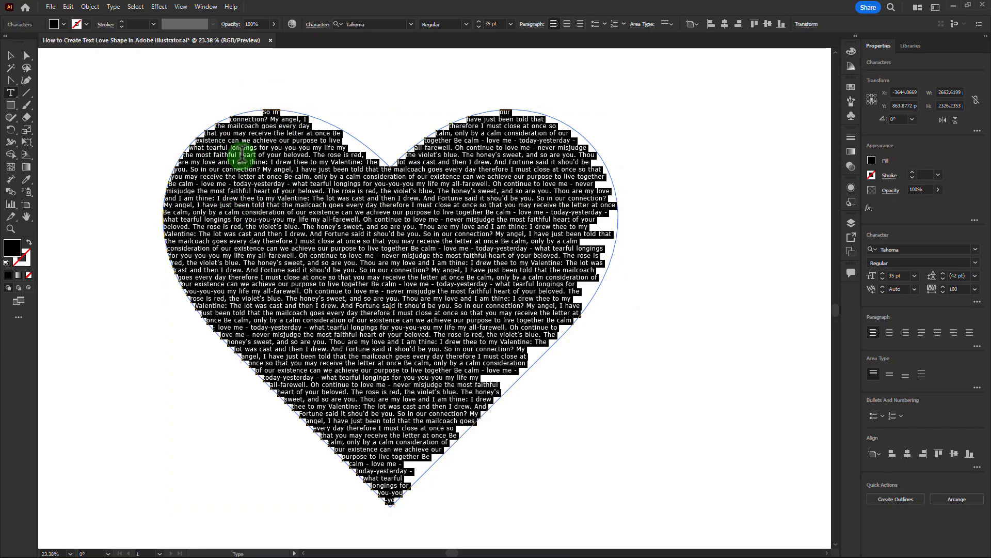
mouse_move(768, 338)
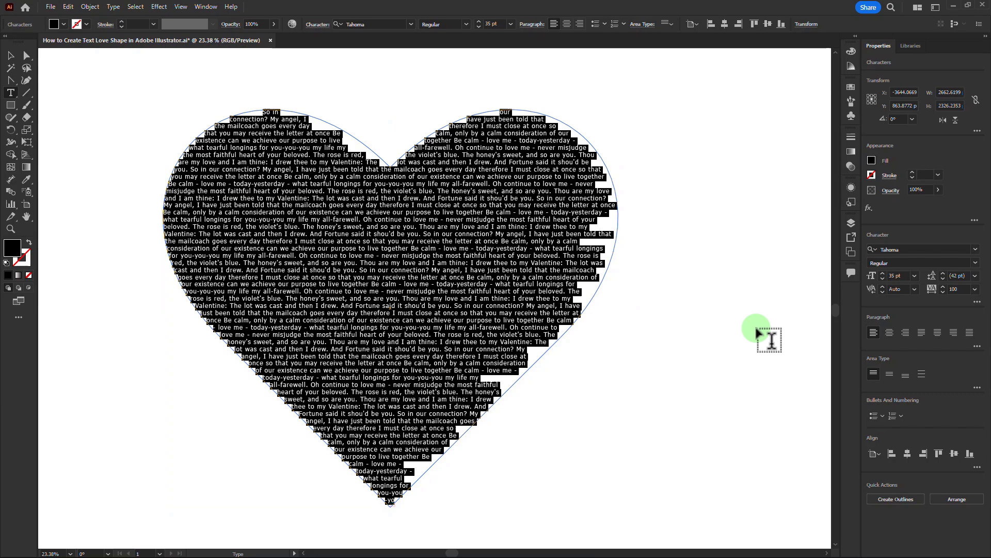
mouse_move(688, 366)
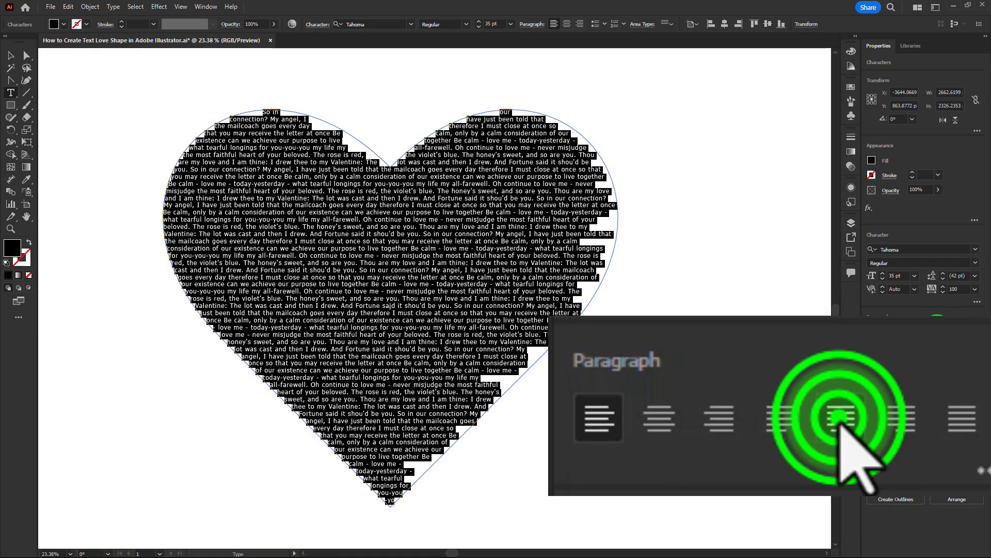
left_click(835, 418)
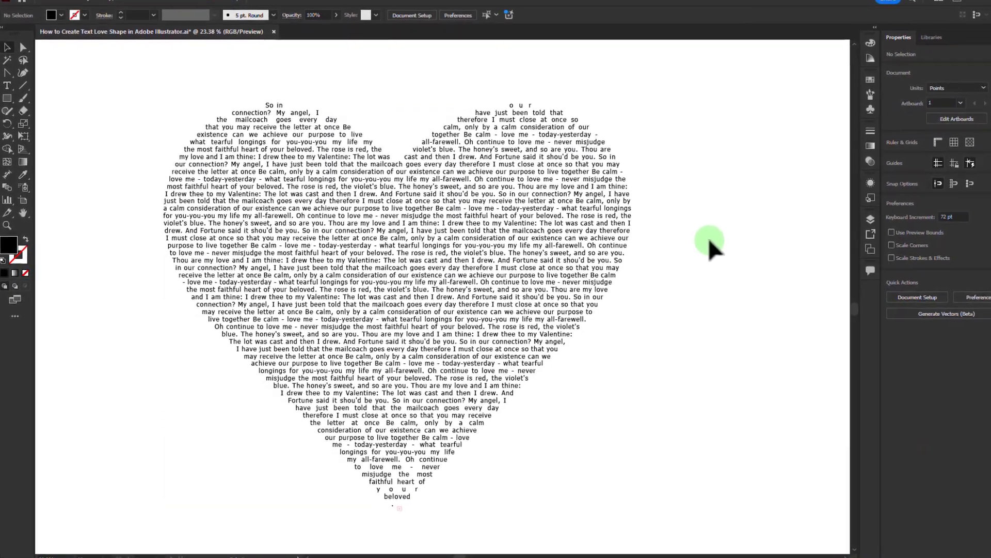
key("Tab")
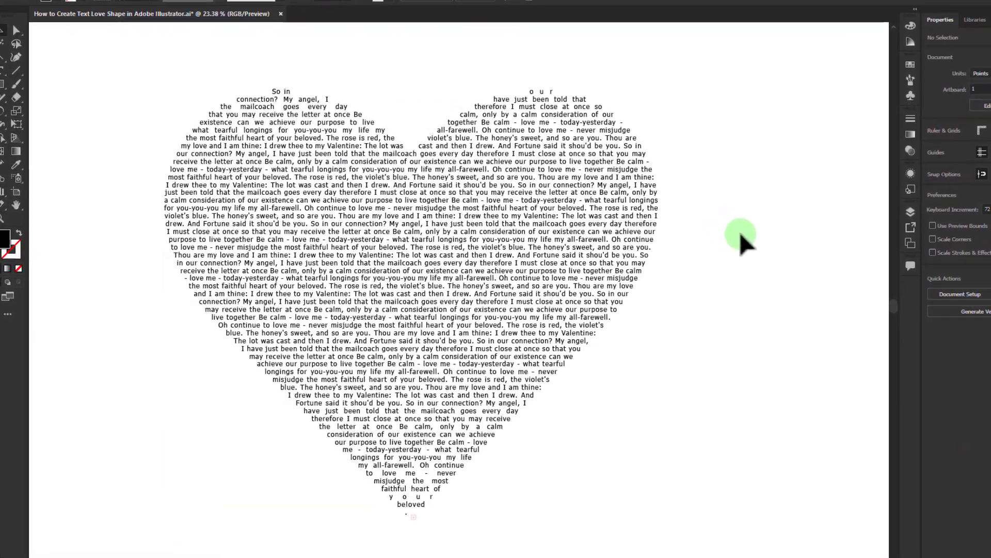